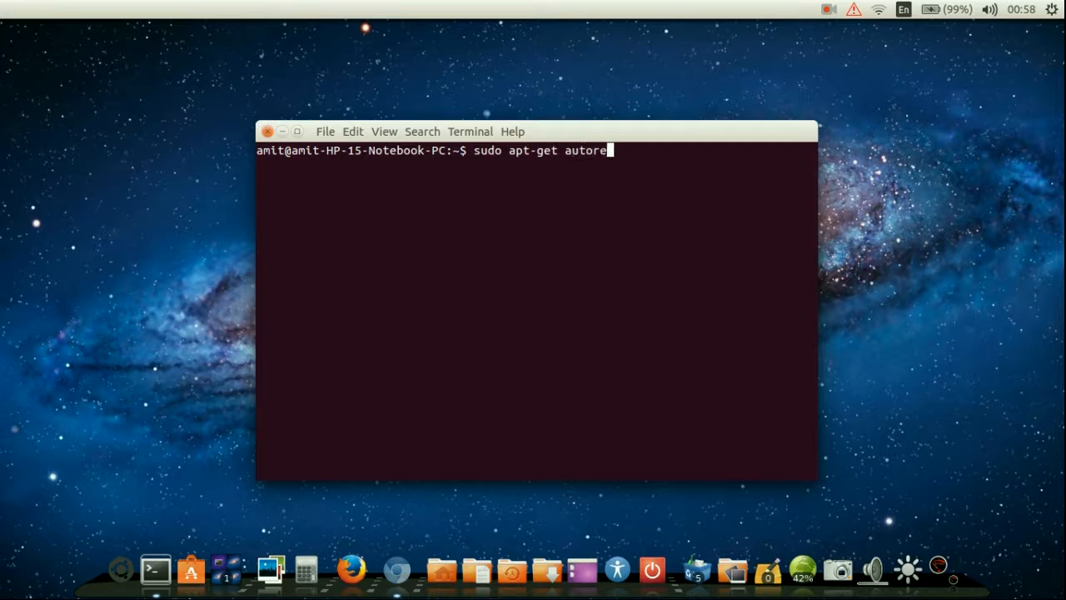
- Run sudo apt-get autoremove ruby, listing 44 packages including rails for removal
type("move ruby")
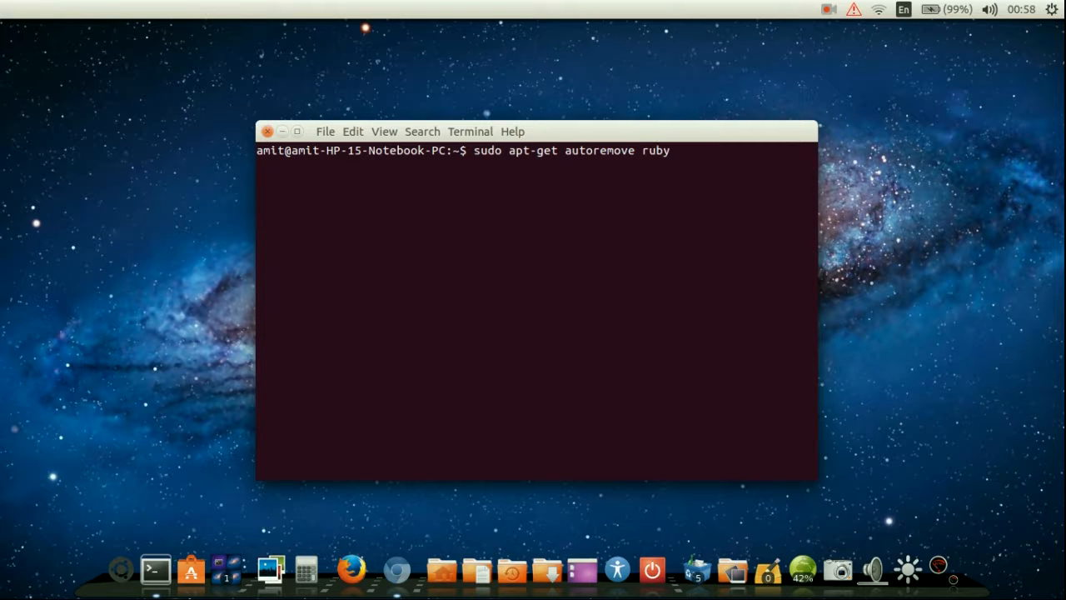
key("Return")
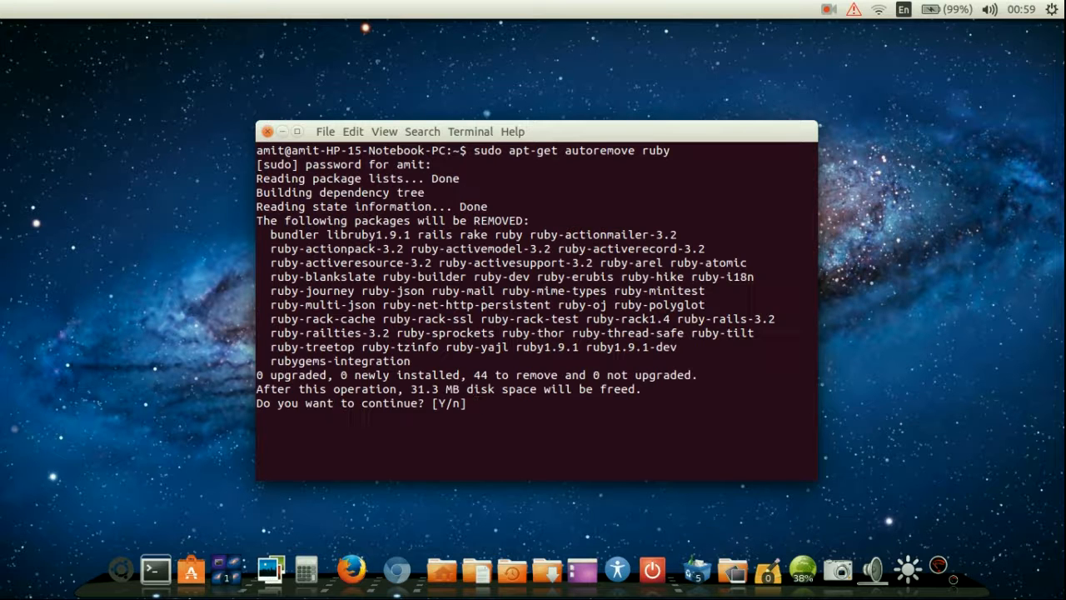
- Confirm with Y so all 44 Ruby and Rails packages are removed and the prompt returns
type("Y")
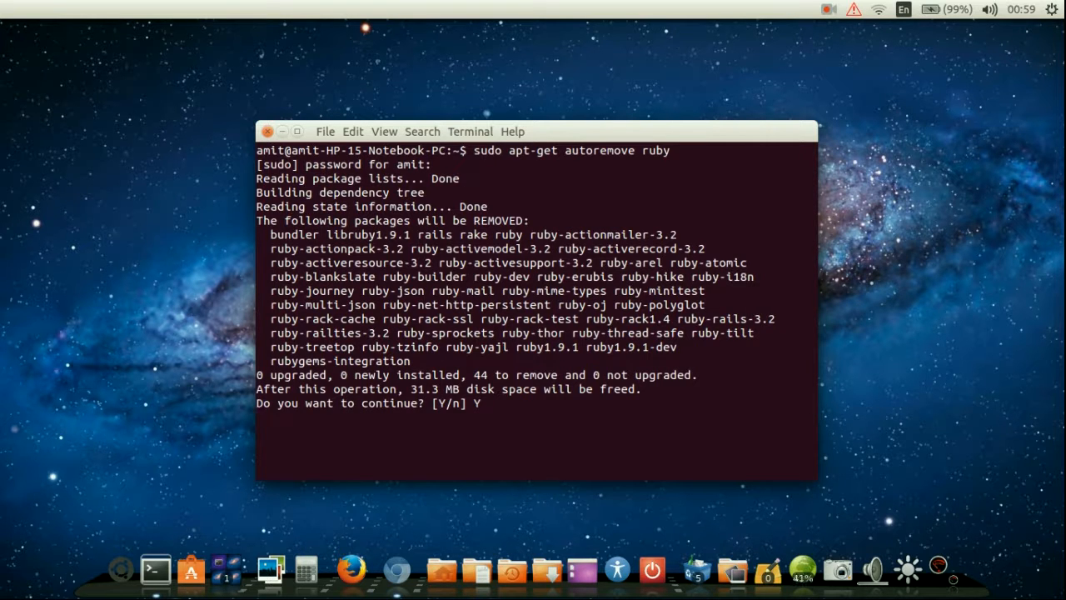
key("Return")
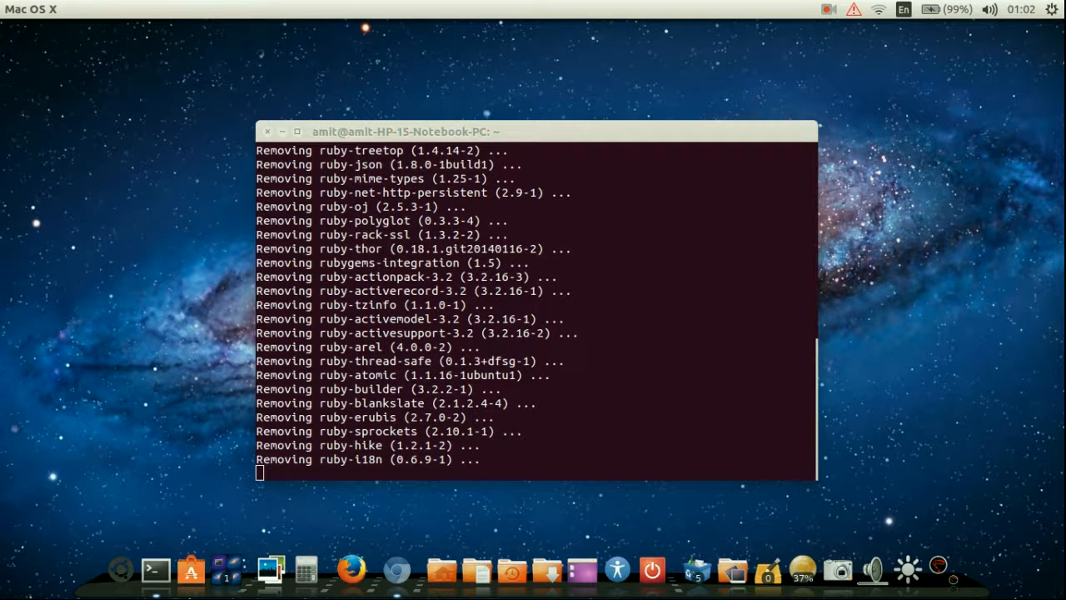
scroll("down", 3)
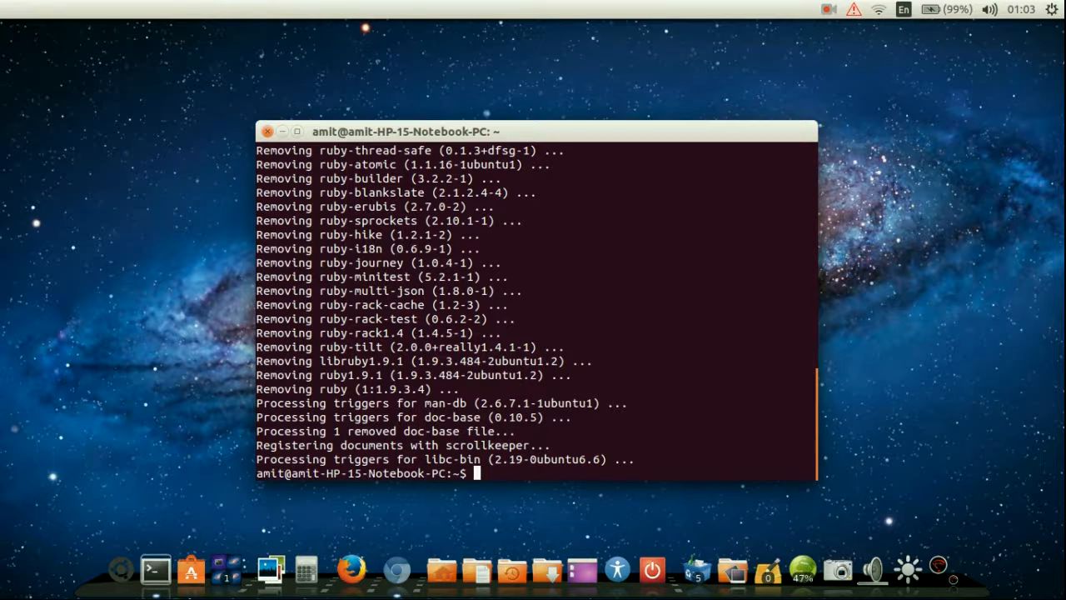
- Run ruby --version and rails --version; both report the programs are not installed
type("ruby --")
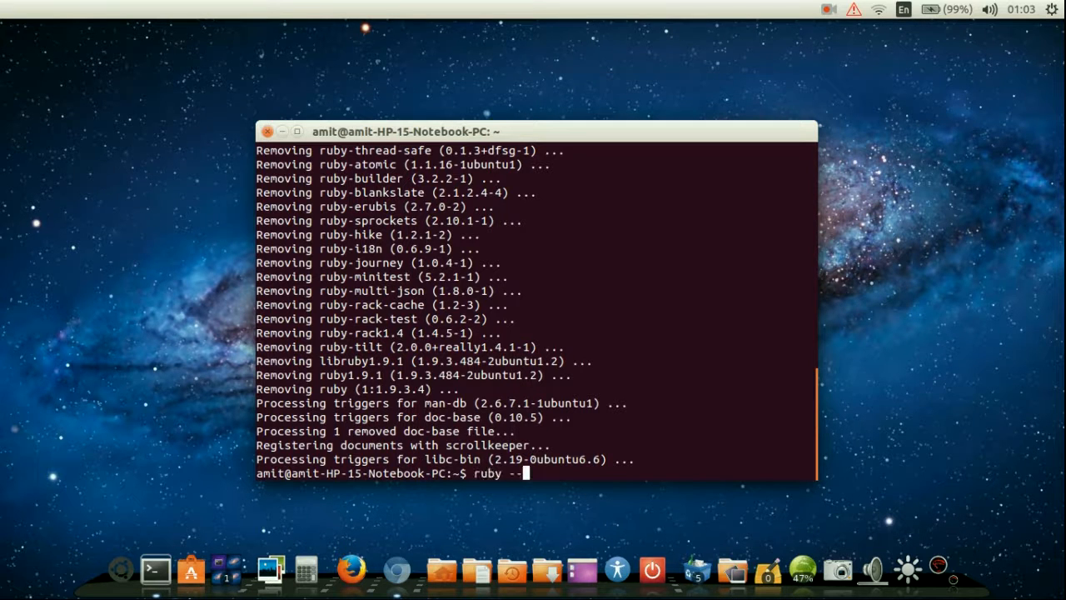
type("version")
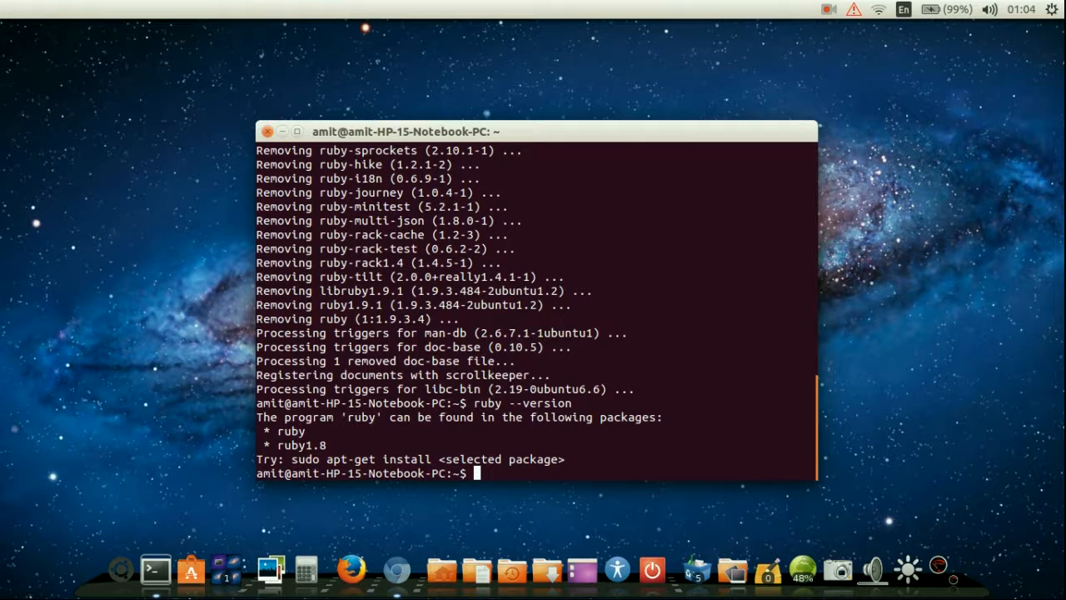
type("rails --")
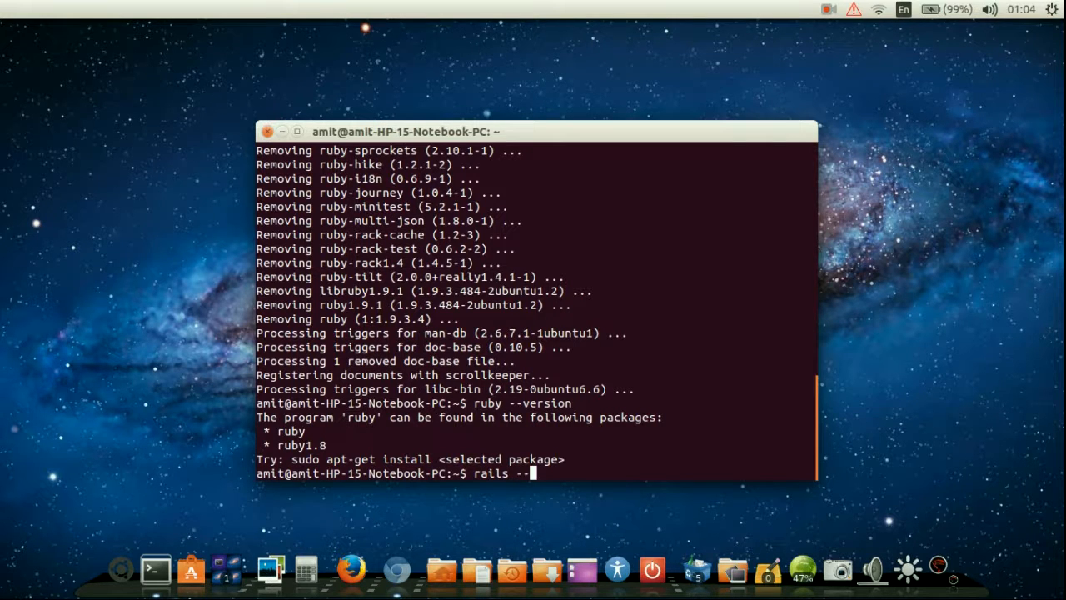
type("ver")
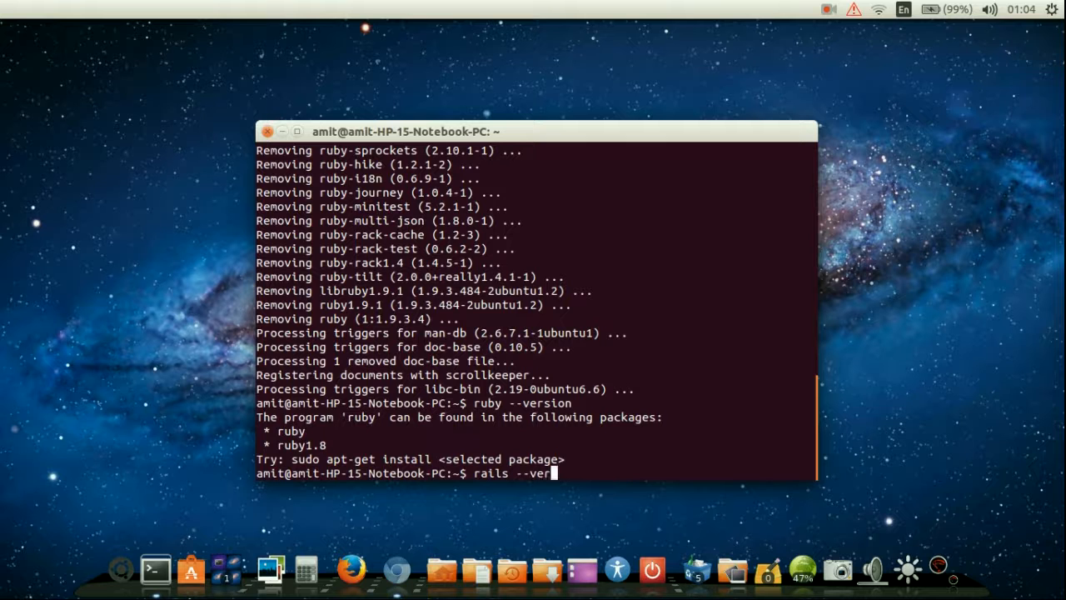
key("Return")
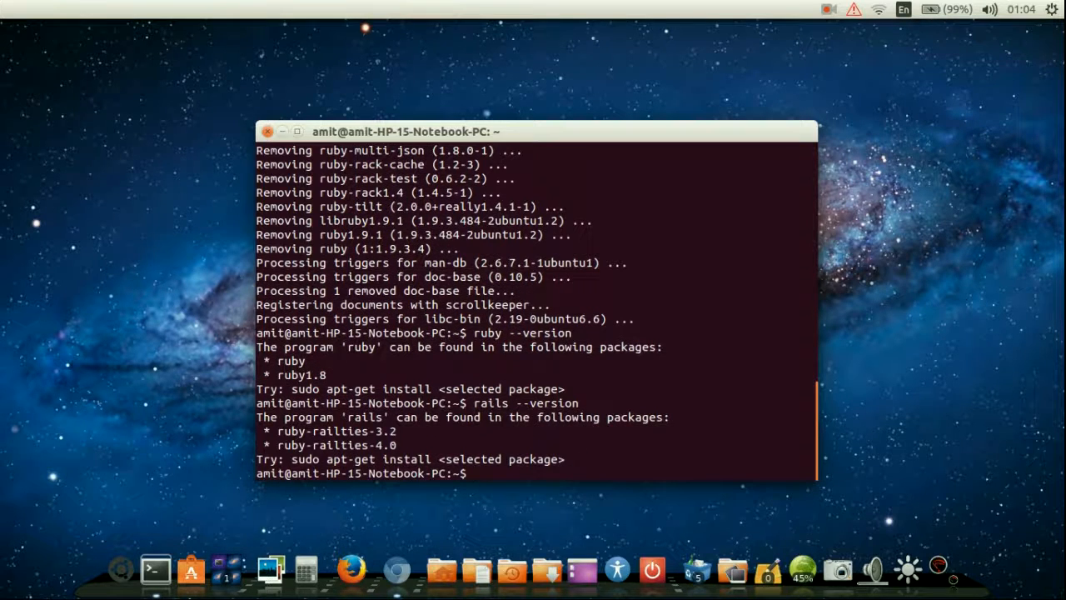